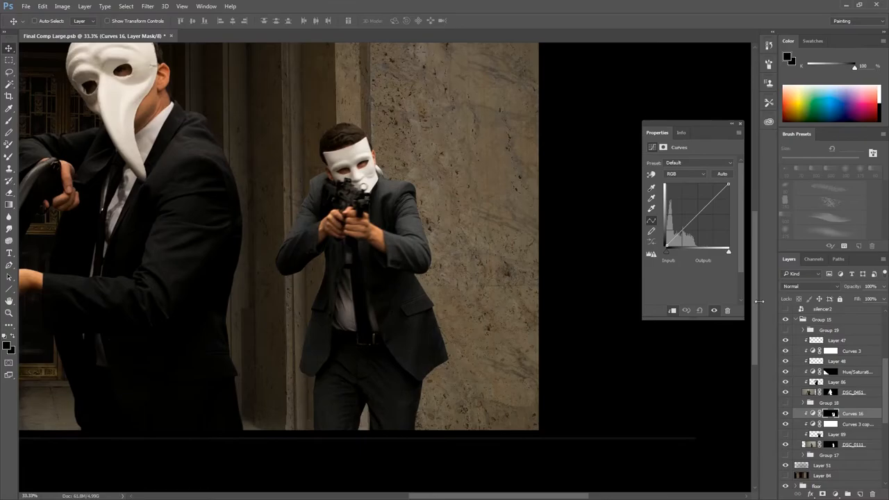
Step: Paint a straight red vertical brush stroke along the edge of the lobby's central pillar
{"action": "left_click", "coordinate": [108, 36]}
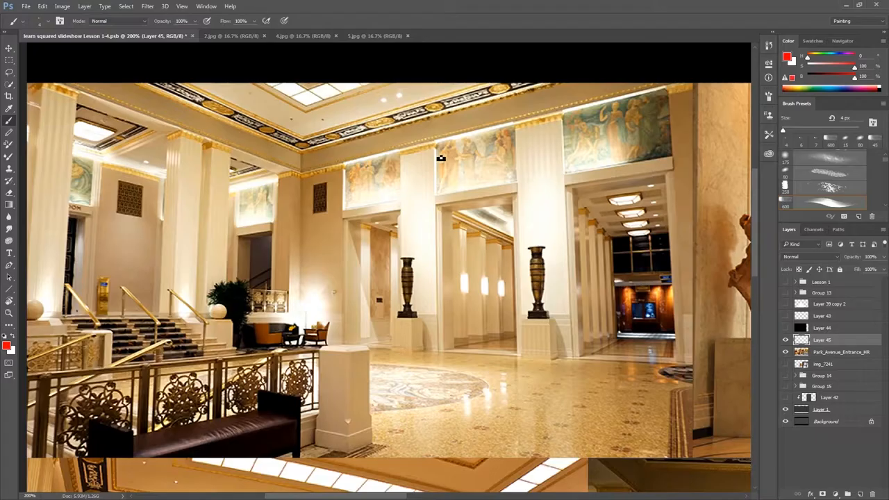
{"action": "left_click_drag", "start_coordinate": [433, 146], "coordinate": [433, 361]}
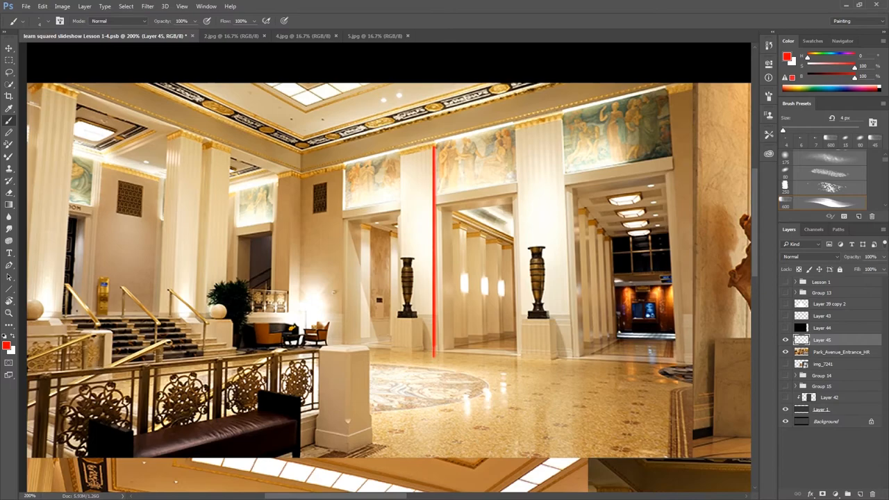